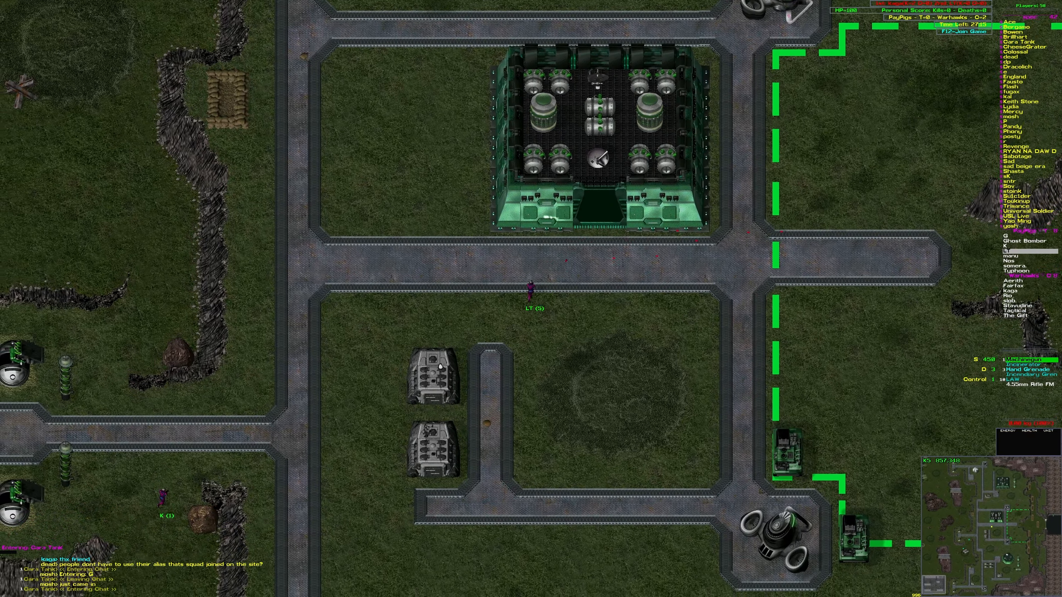
scroll("down", 3)
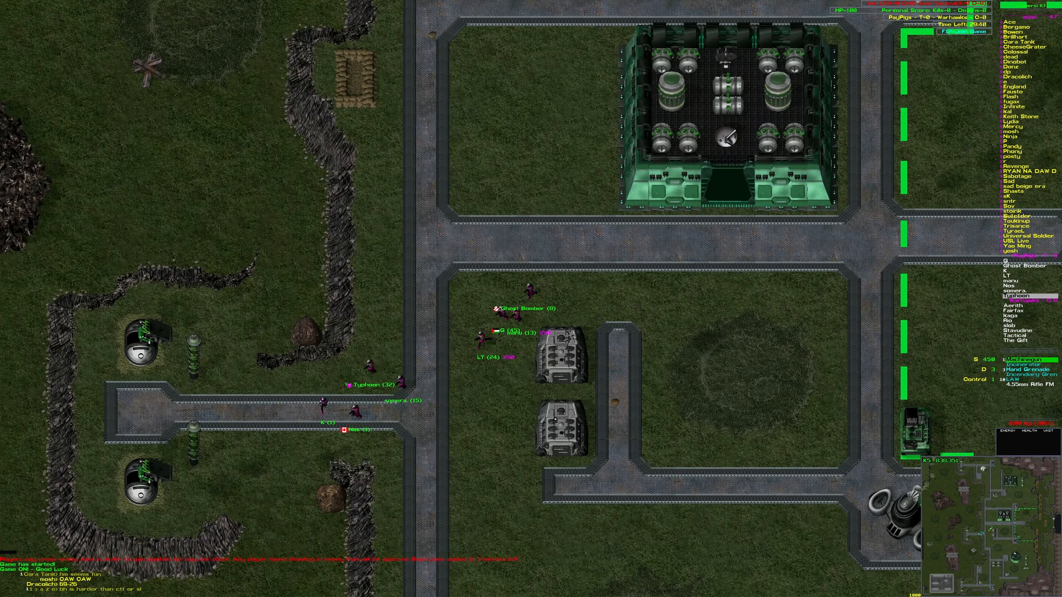
scroll("down", 3)
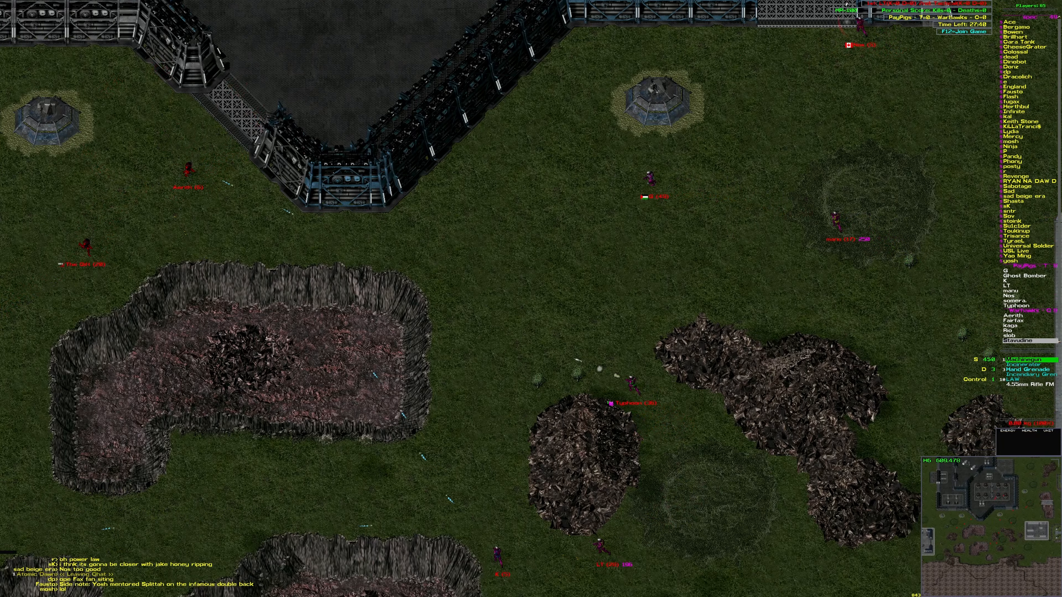
scroll("down", 3)
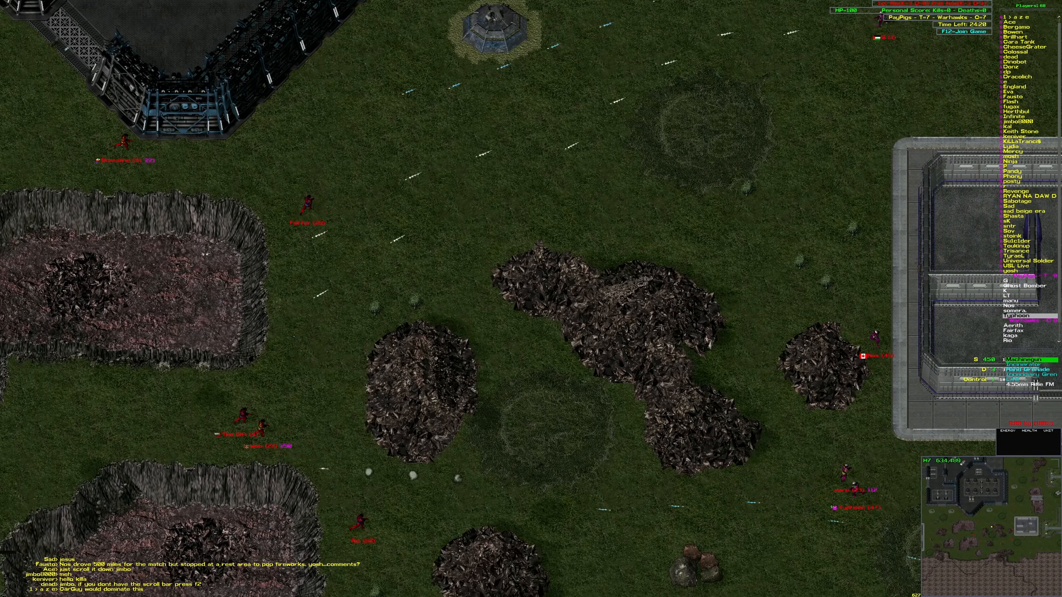
scroll("down", 3)
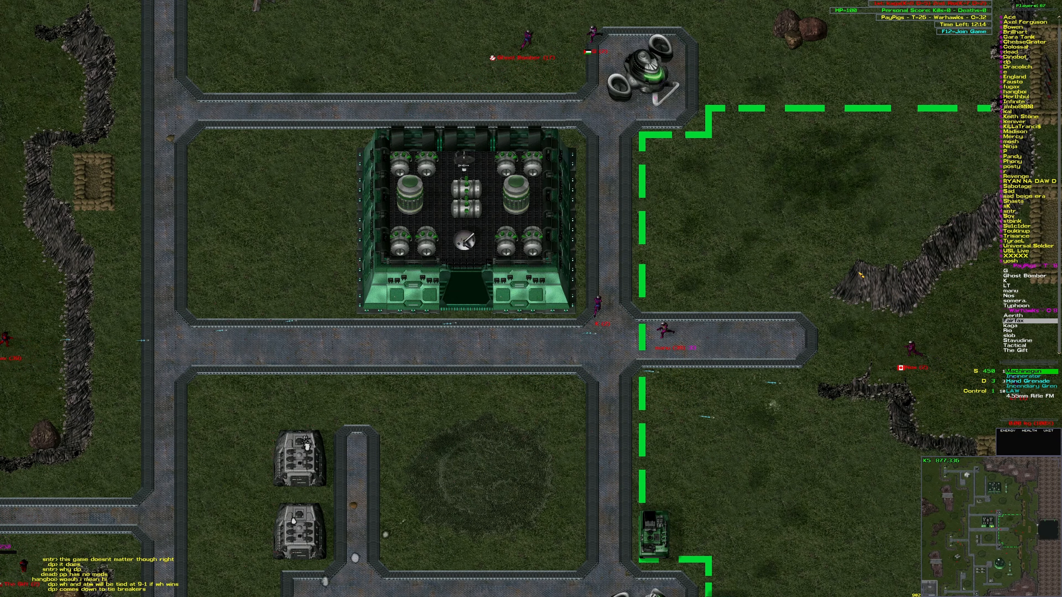
scroll("down", 3)
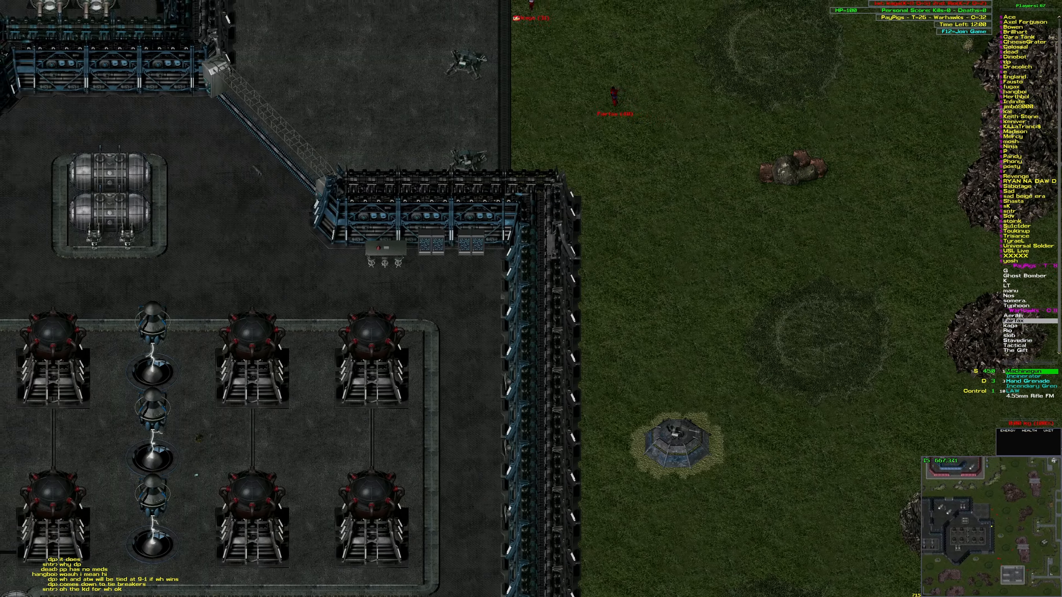
scroll("down", 3)
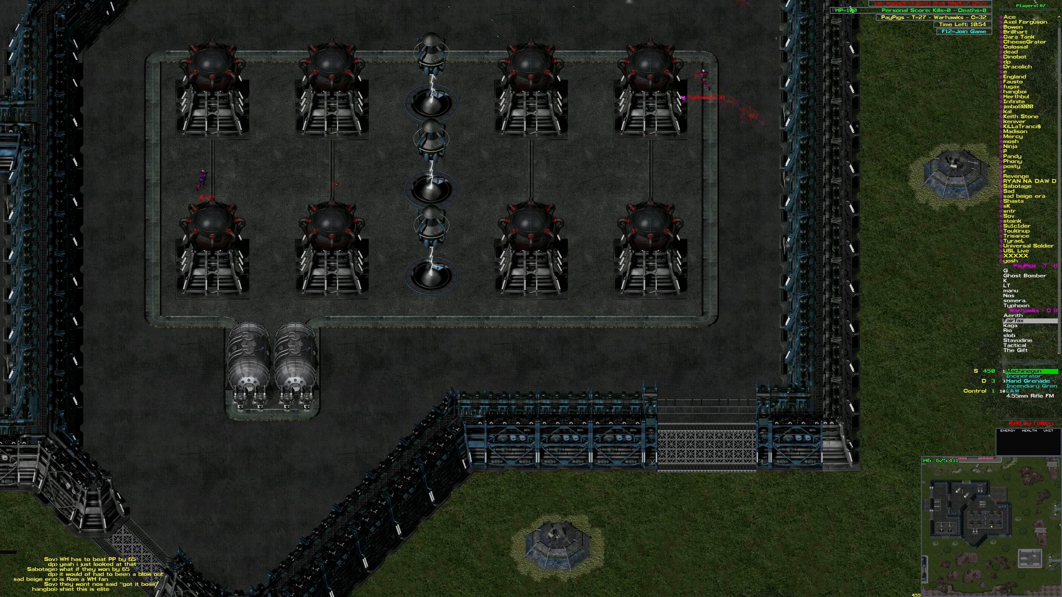
scroll("down", 3)
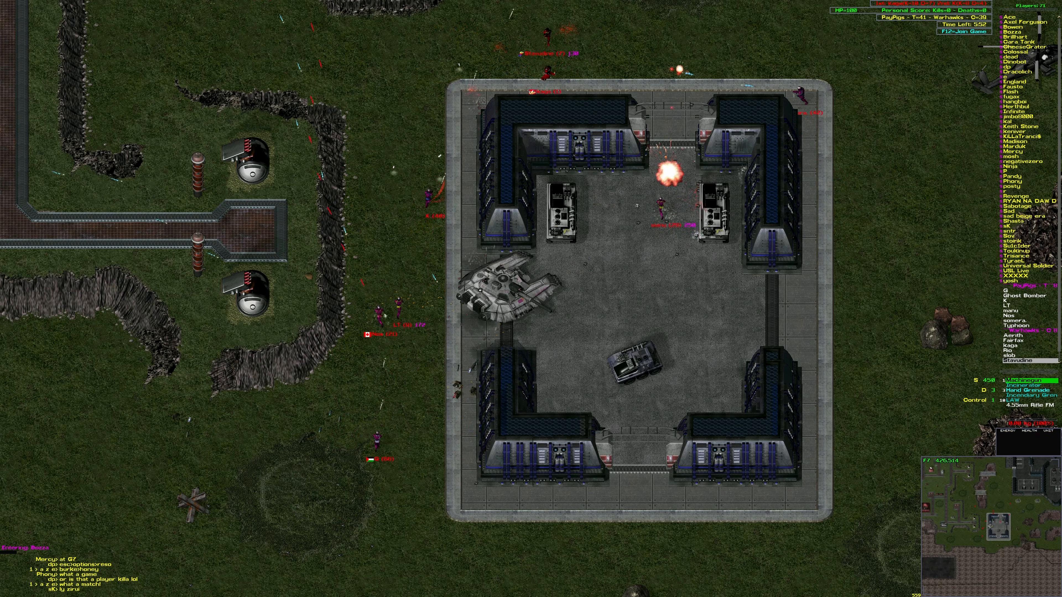
scroll("down", 3)
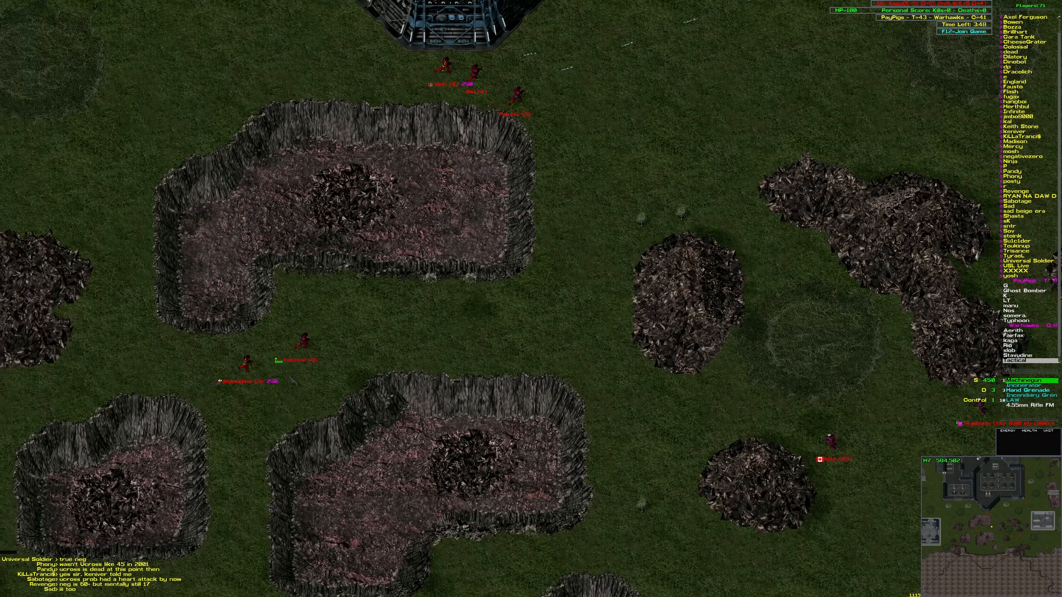
scroll("down", 3)
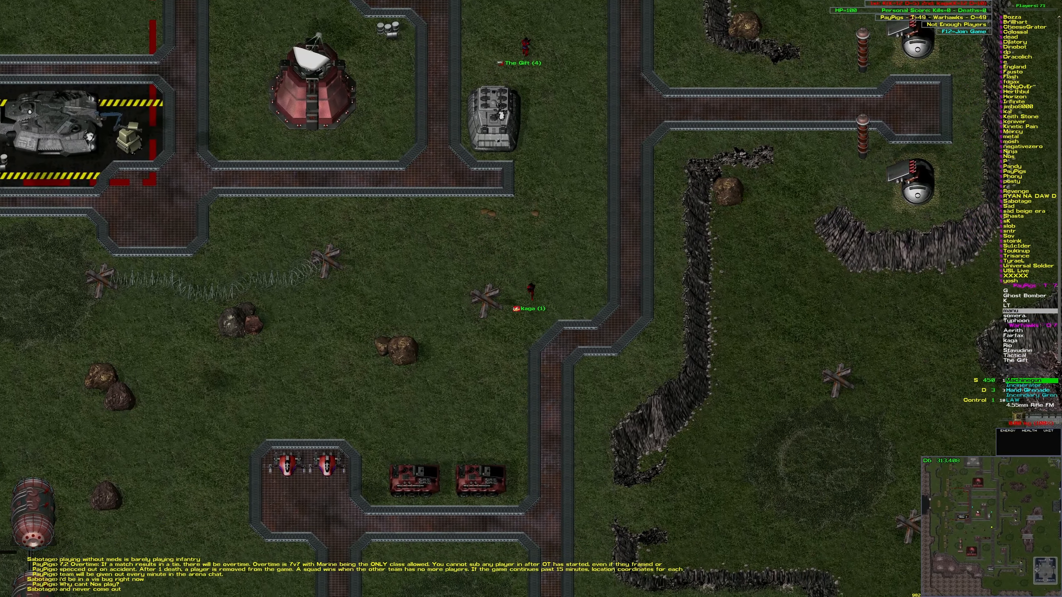
scroll("down", 3)
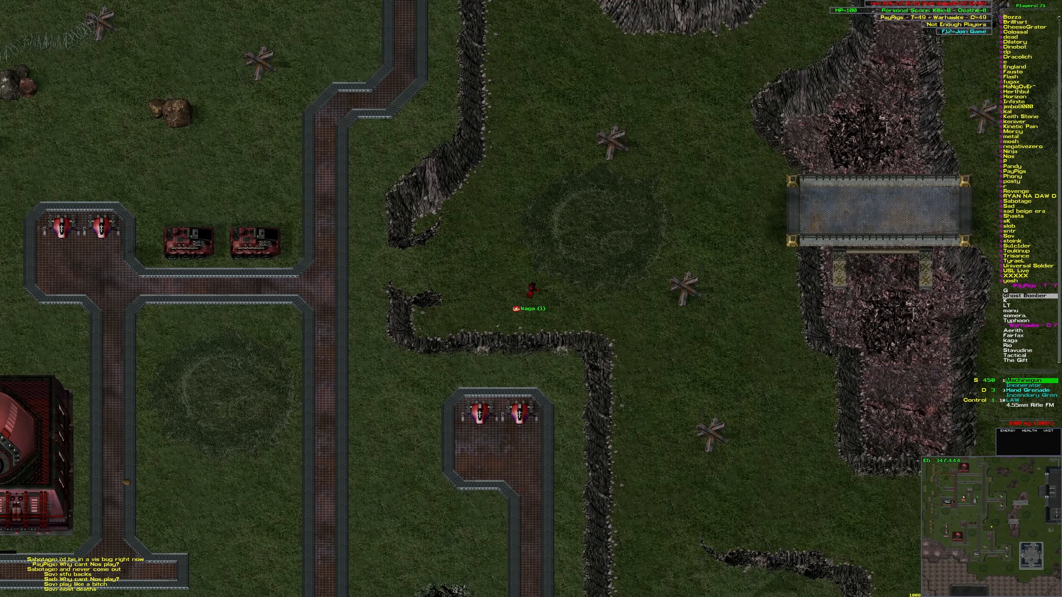
scroll("down", 3)
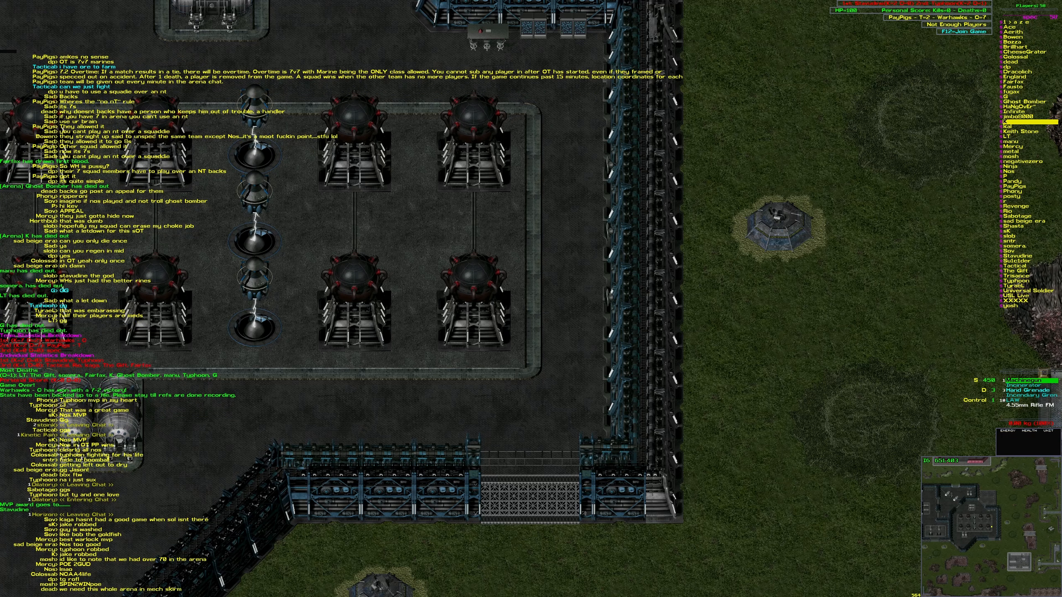
scroll("down", 3)
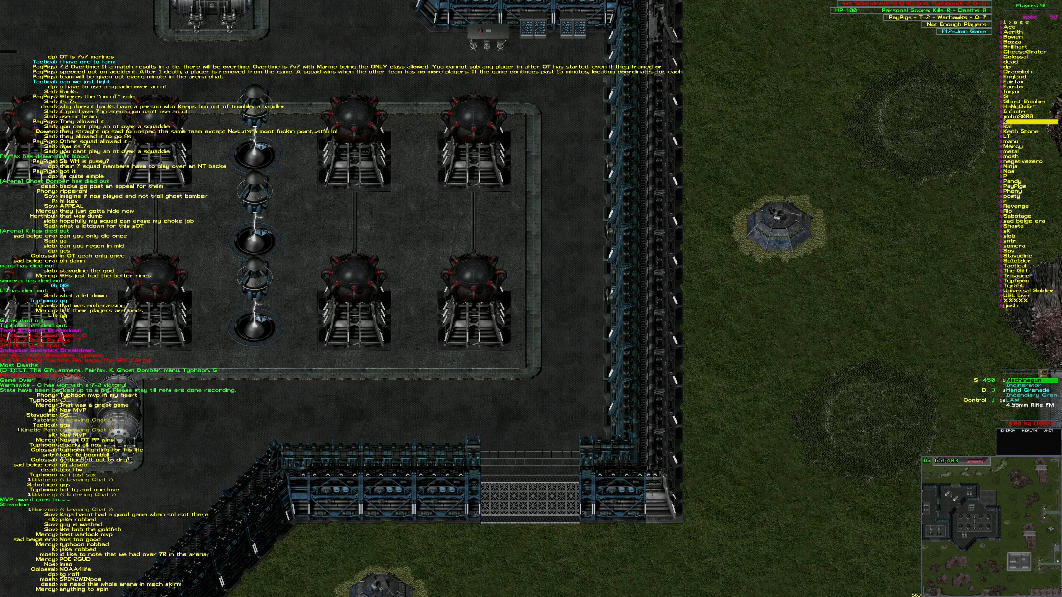